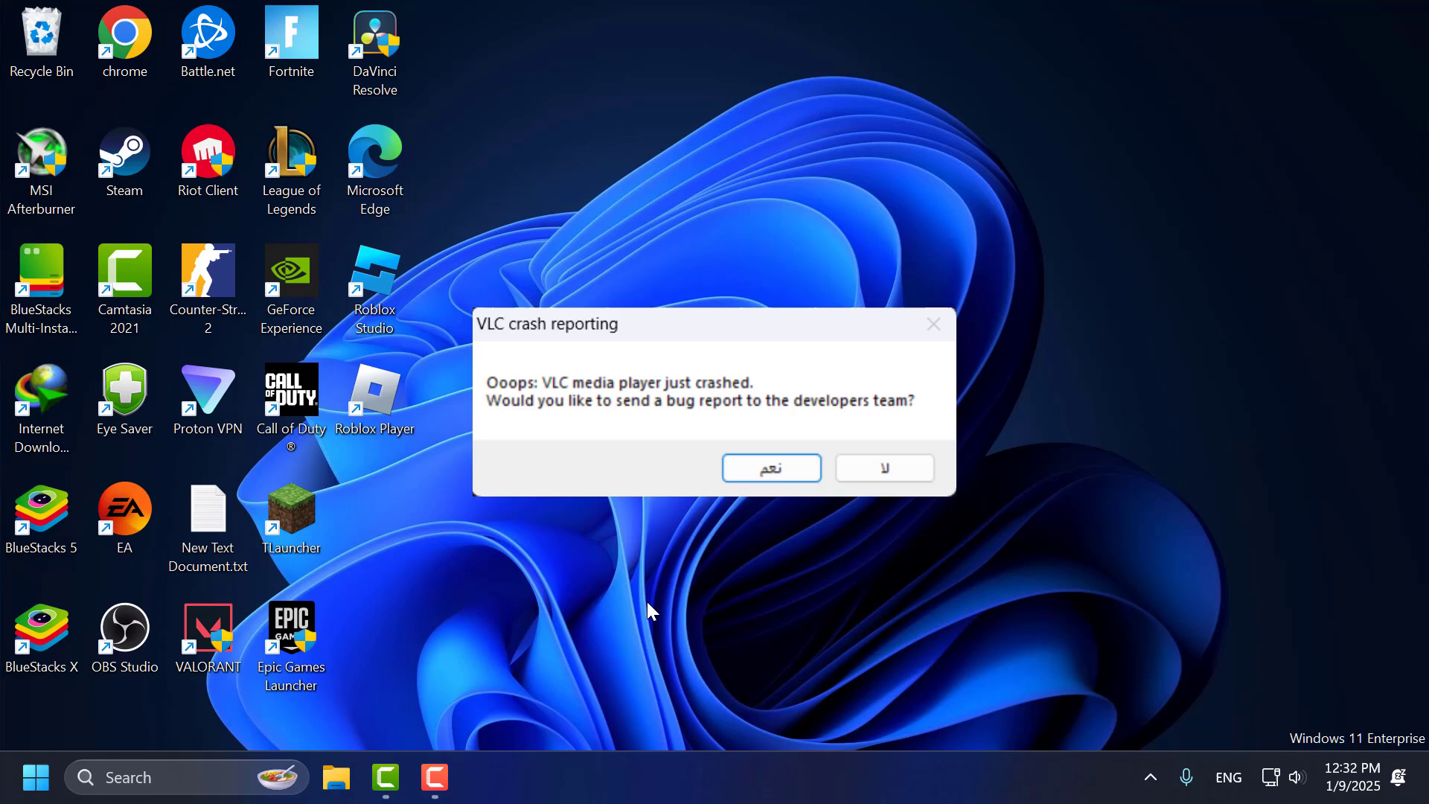
Dismiss the VLC crash report without sending it, leaving the desktop clear
{"action": "left_click", "coordinate": [881, 468]}
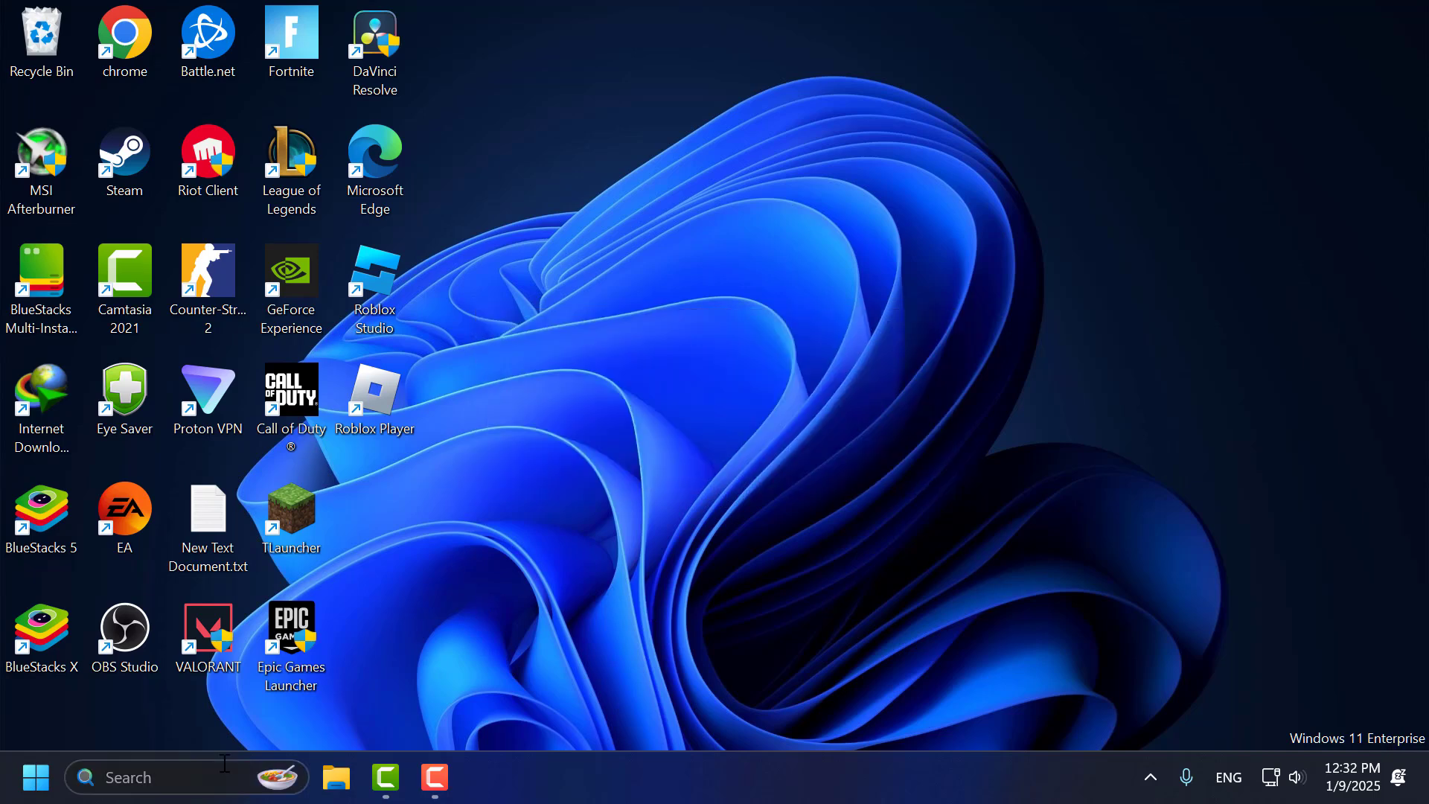
Launch VLC and keep hardware-accelerated decoding on Automatic in Input & Codecs preferences
{"action": "type", "text": "vlc media player"}
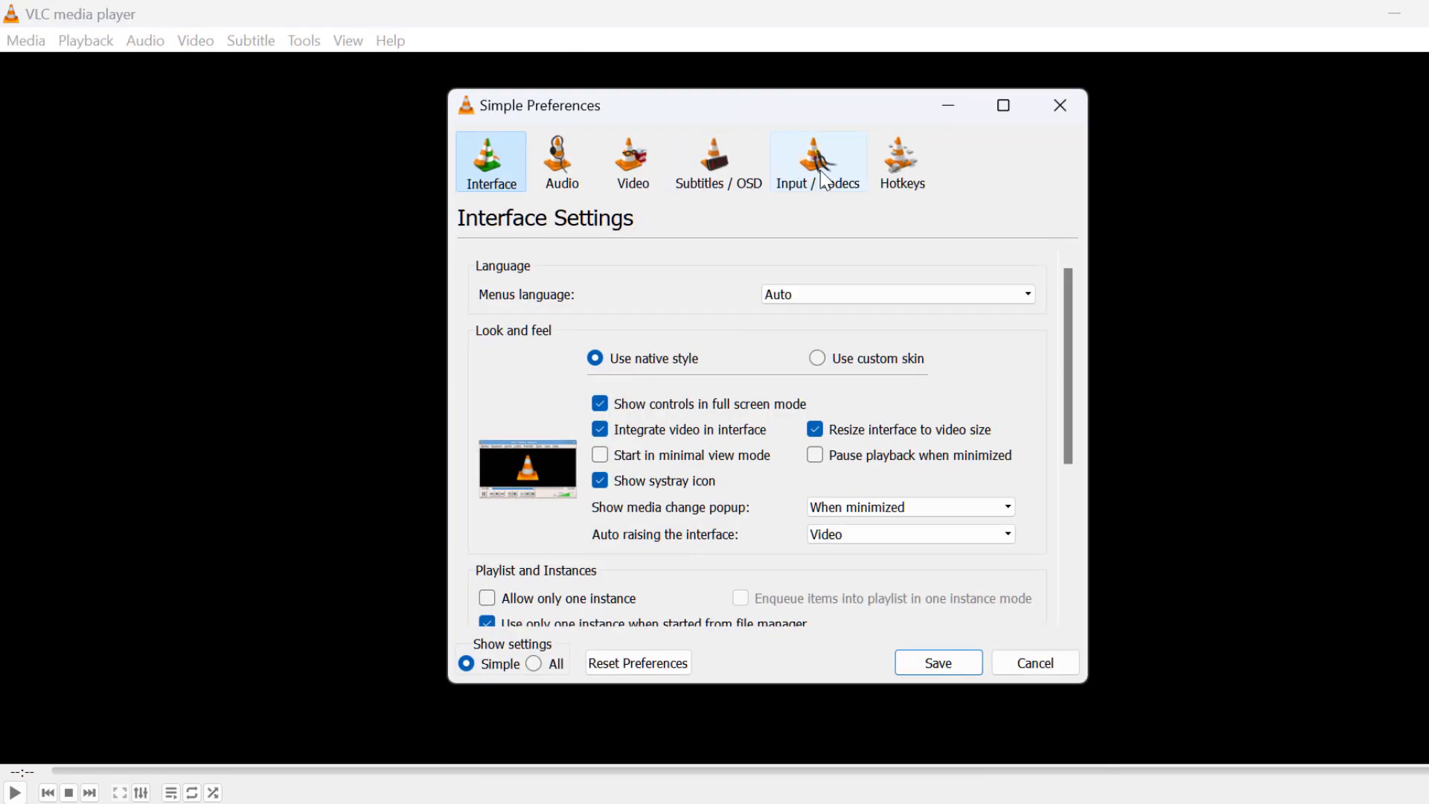
{"action": "left_click", "coordinate": [817, 161]}
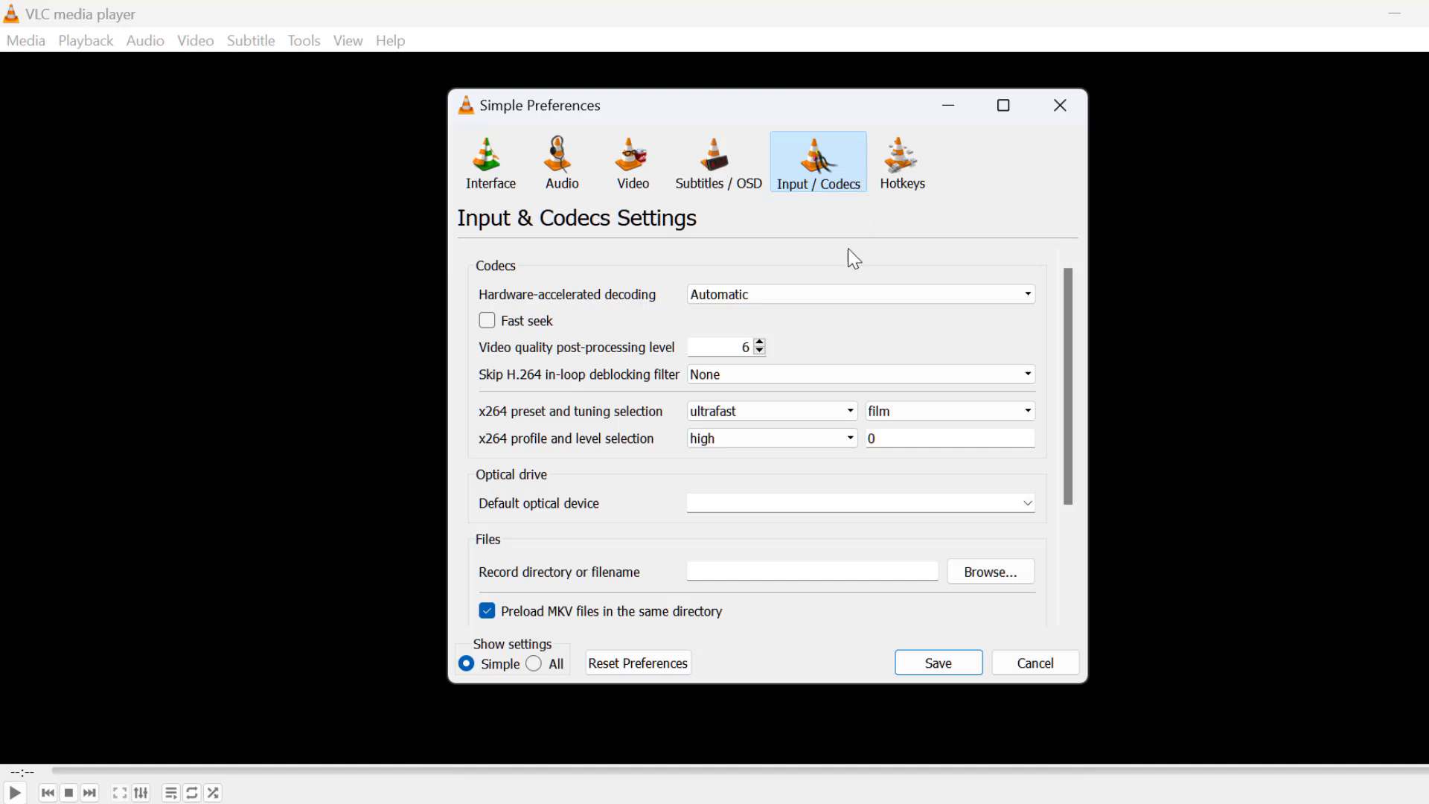
{"action": "mouse_move", "coordinate": [683, 314]}
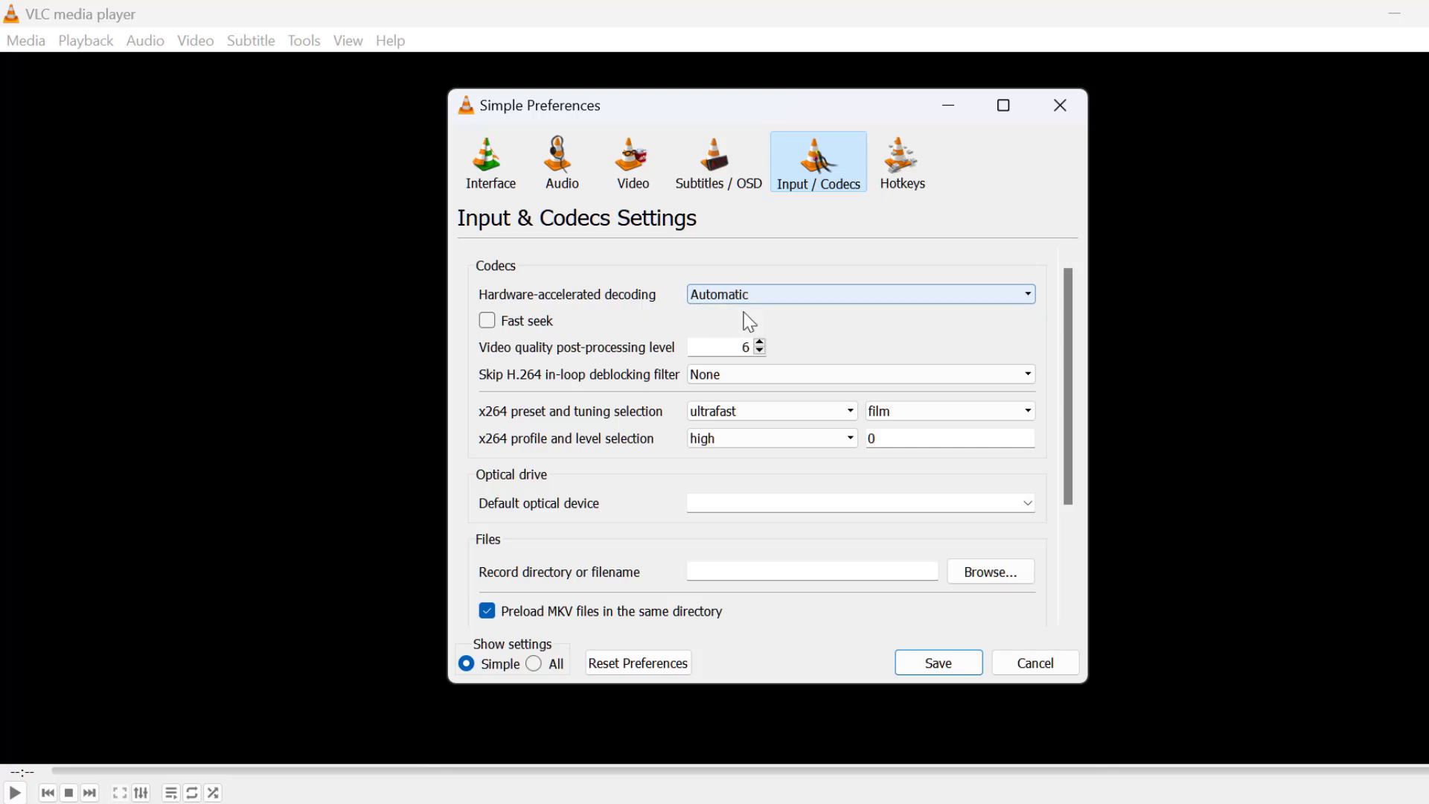
{"action": "left_click", "coordinate": [490, 162]}
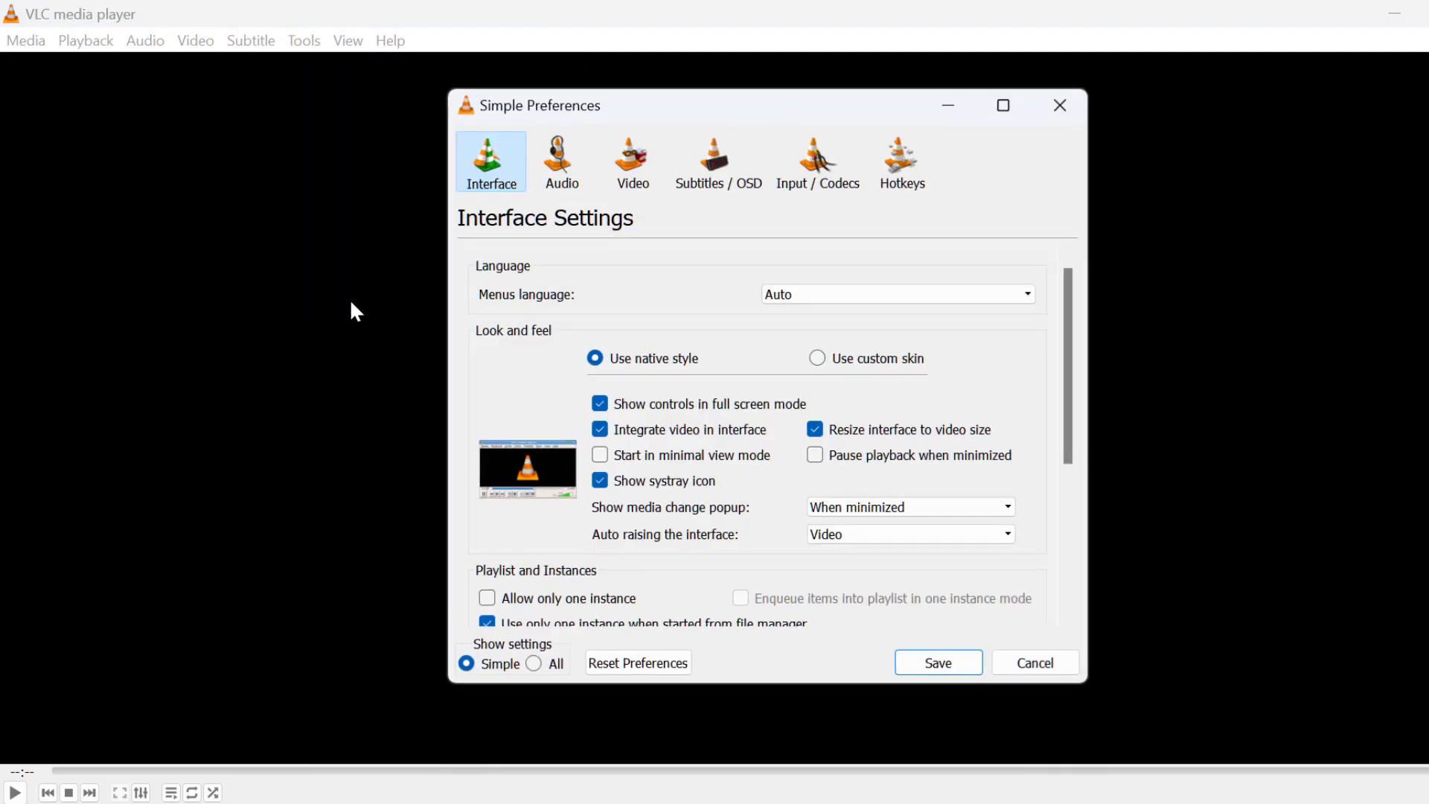
Set the Video output to OpenGL video output and save the preferences
{"action": "left_click", "coordinate": [631, 161]}
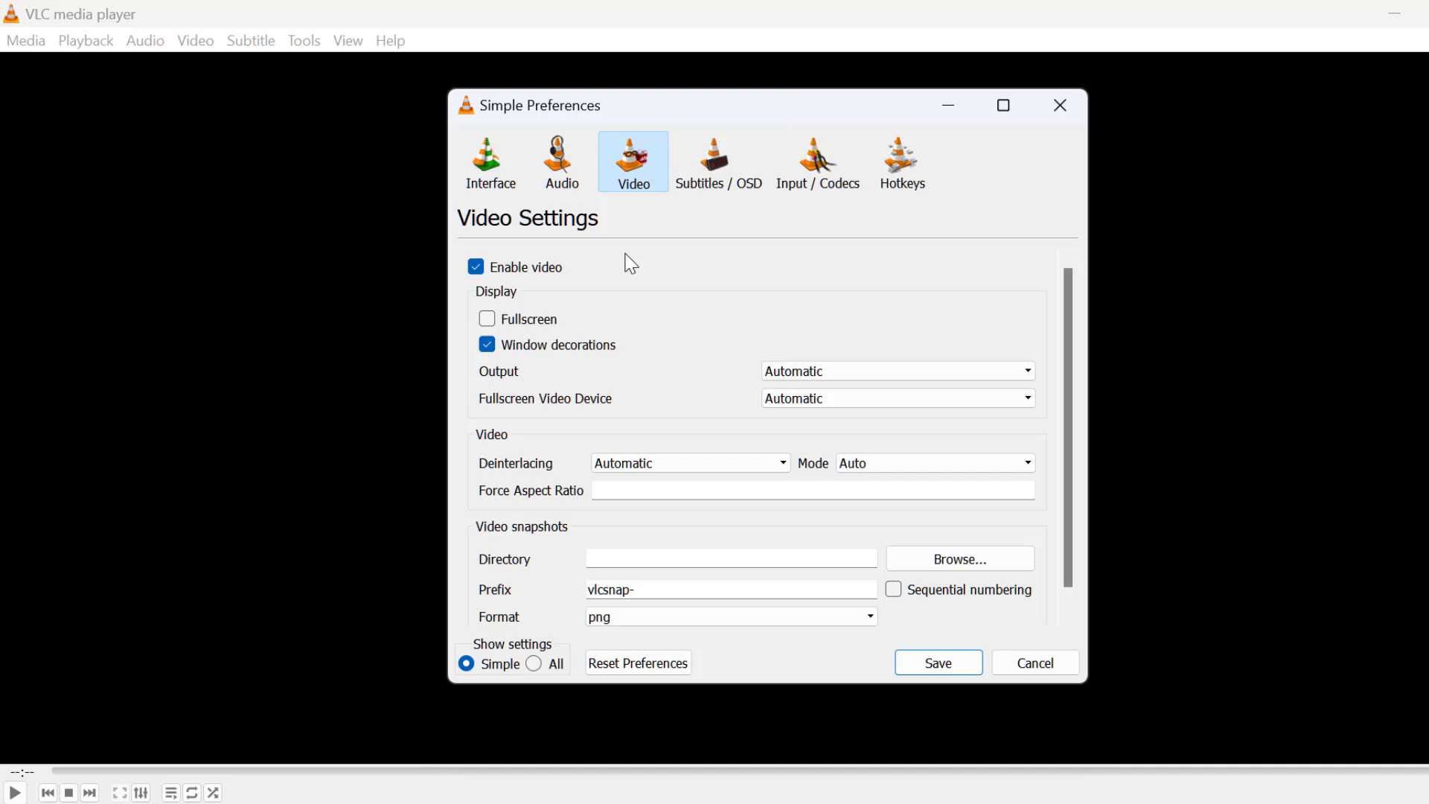
{"action": "mouse_move", "coordinate": [540, 382]}
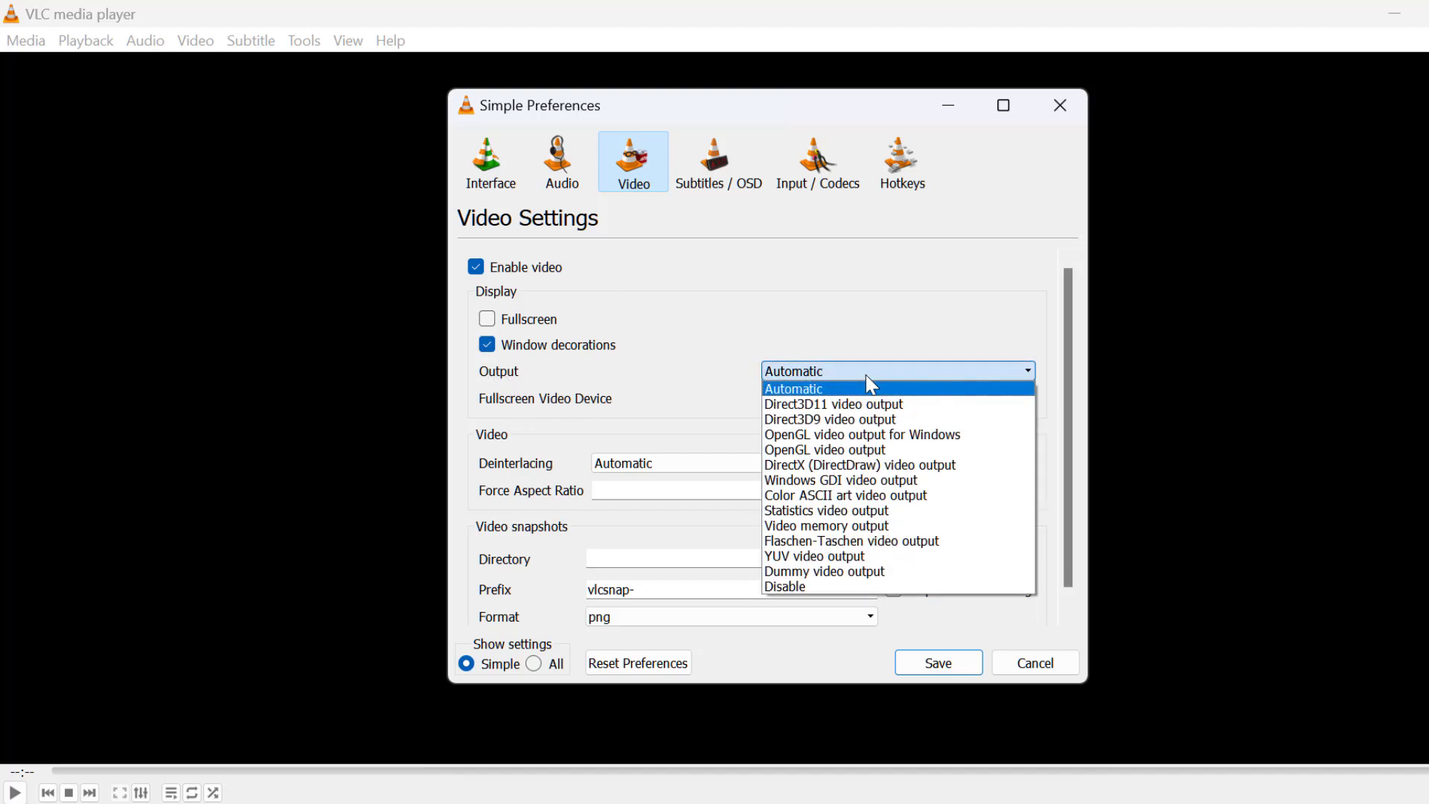
{"action": "mouse_move", "coordinate": [823, 450]}
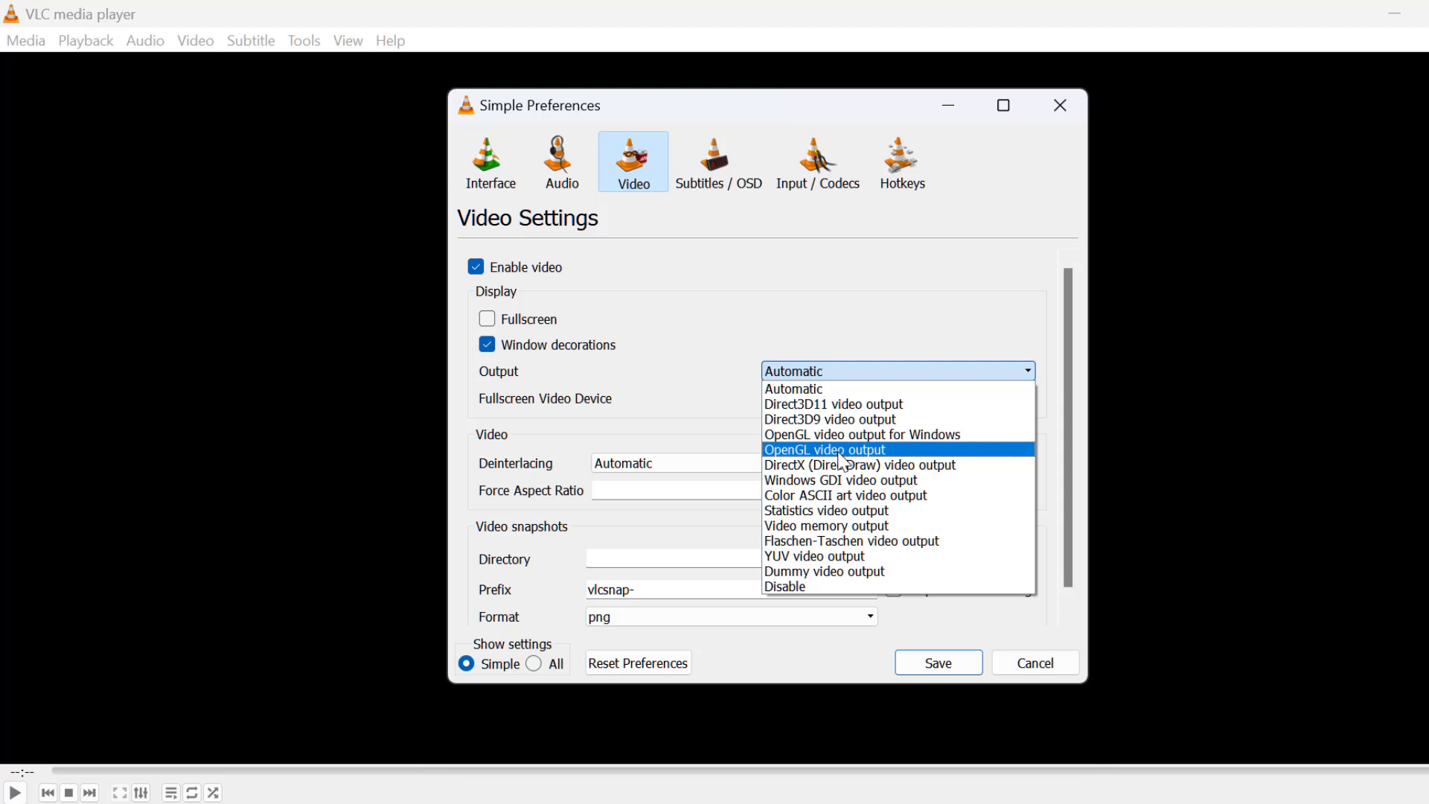
{"action": "left_click", "coordinate": [823, 448]}
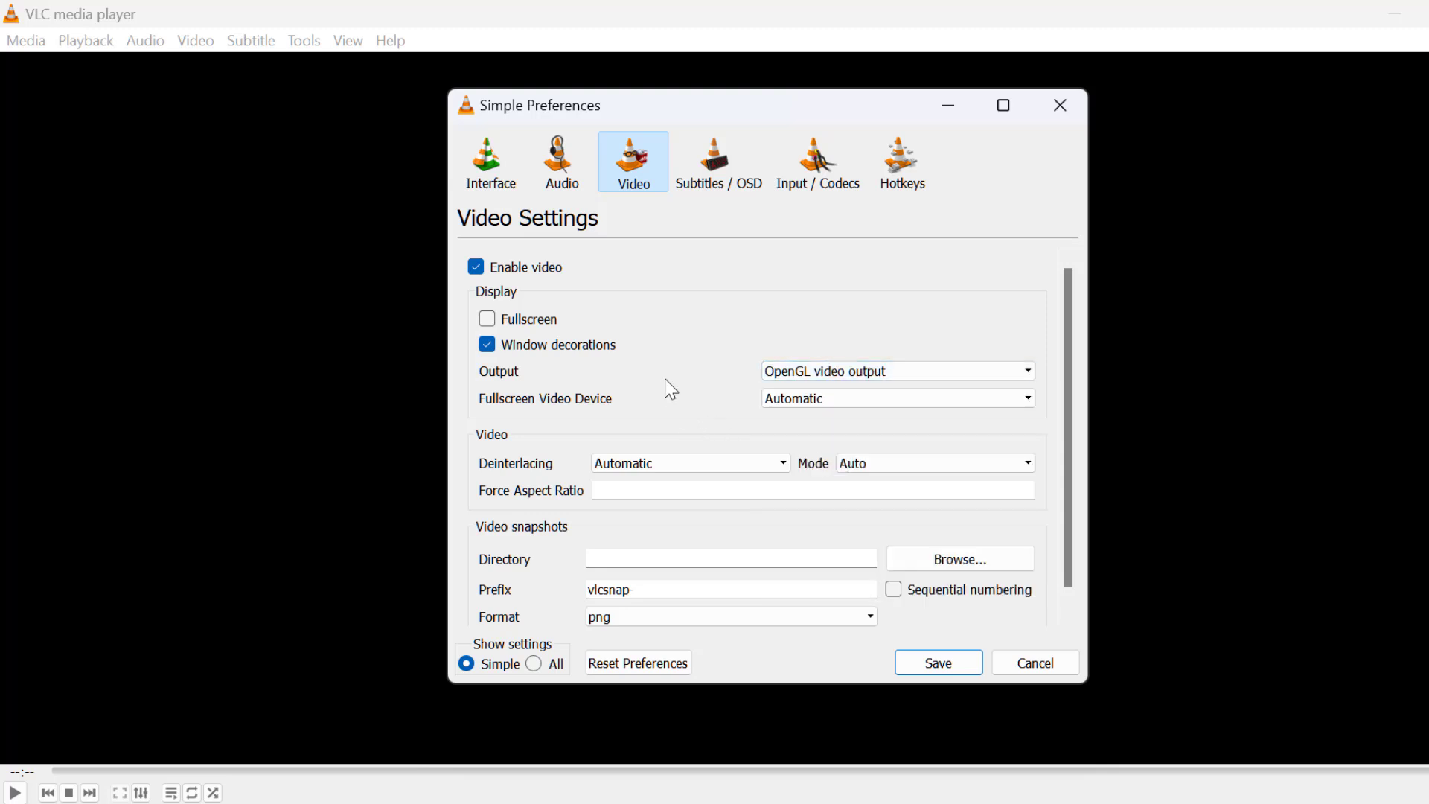
{"action": "mouse_move", "coordinate": [533, 357]}
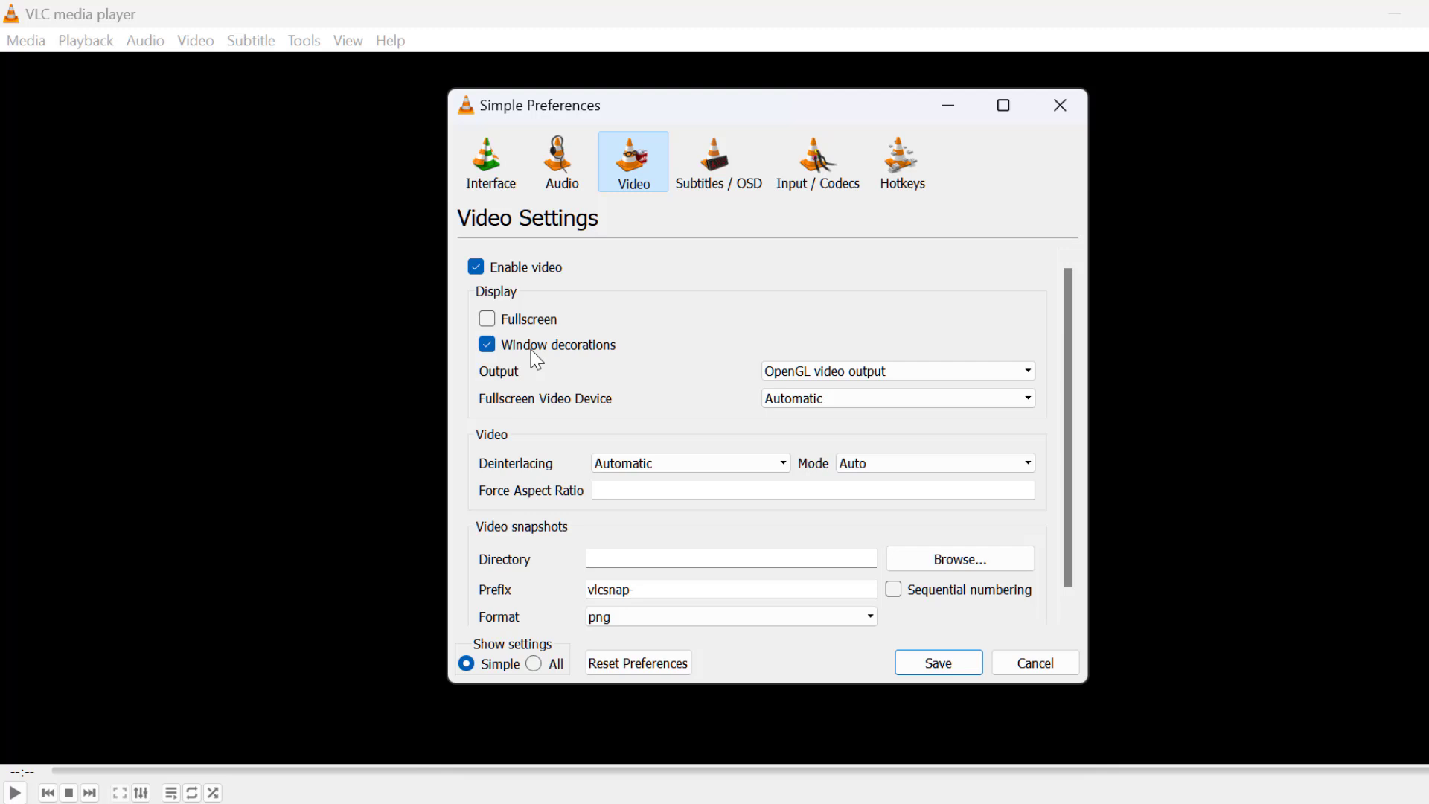
{"action": "mouse_move", "coordinate": [547, 354]}
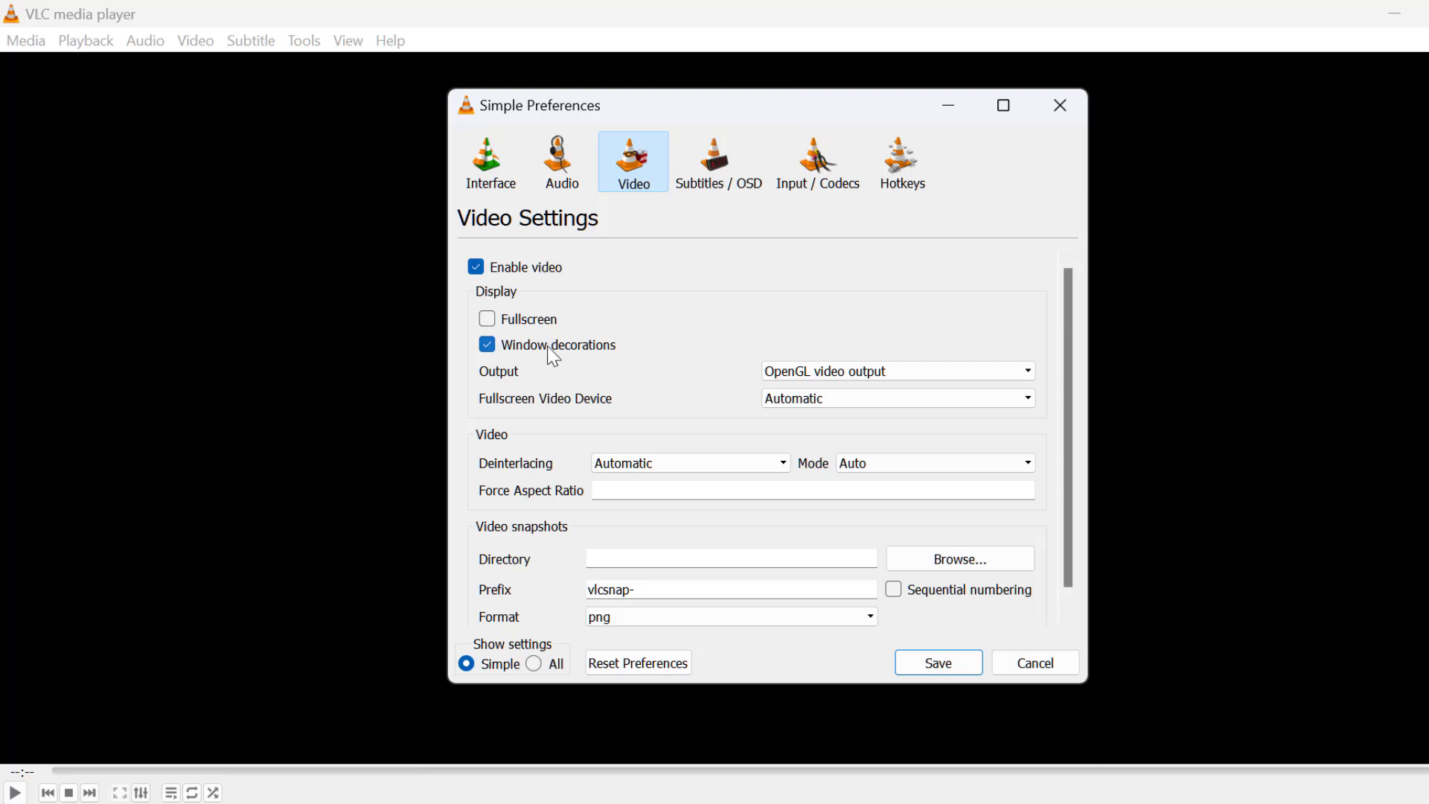
{"action": "mouse_move", "coordinate": [510, 375]}
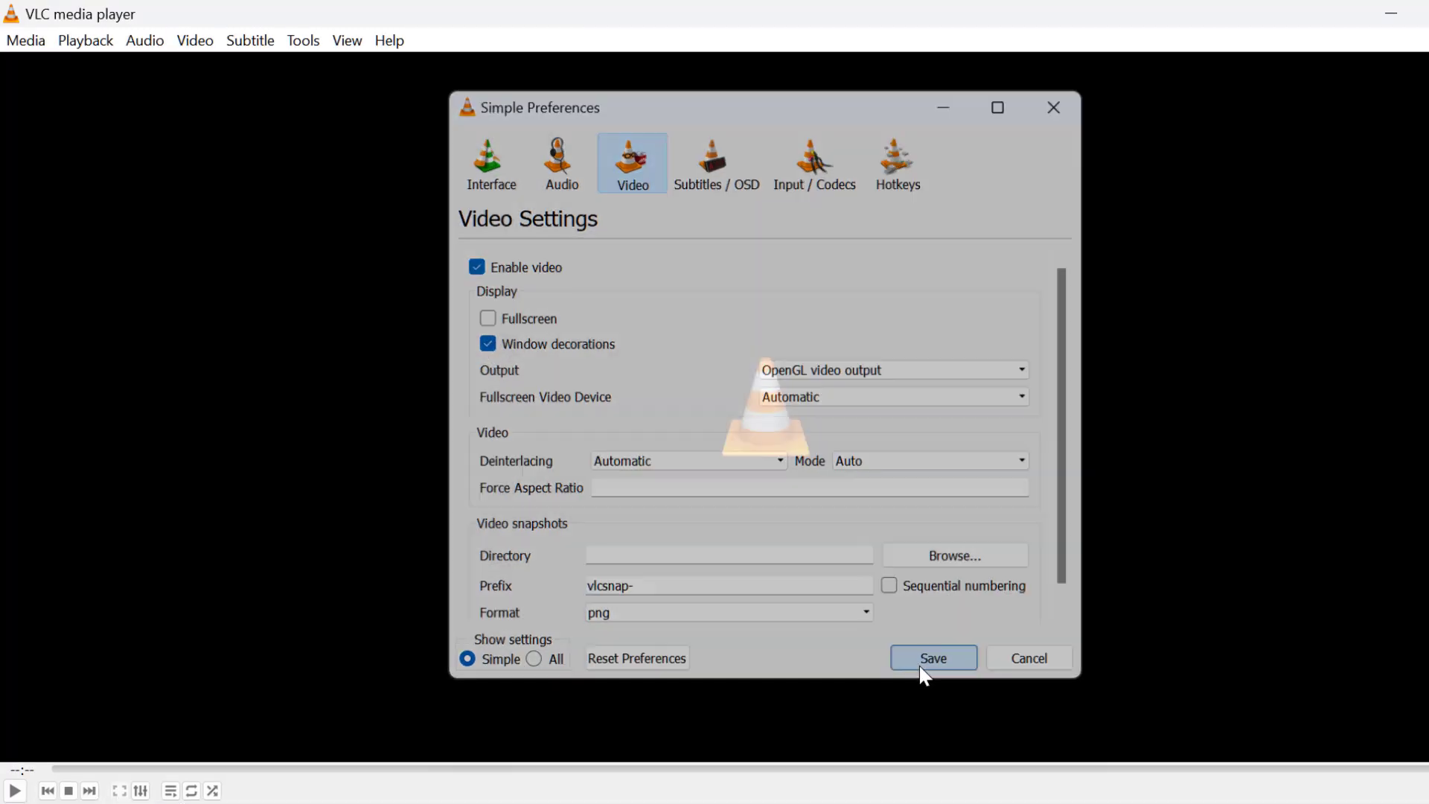
{"action": "left_click", "coordinate": [932, 661]}
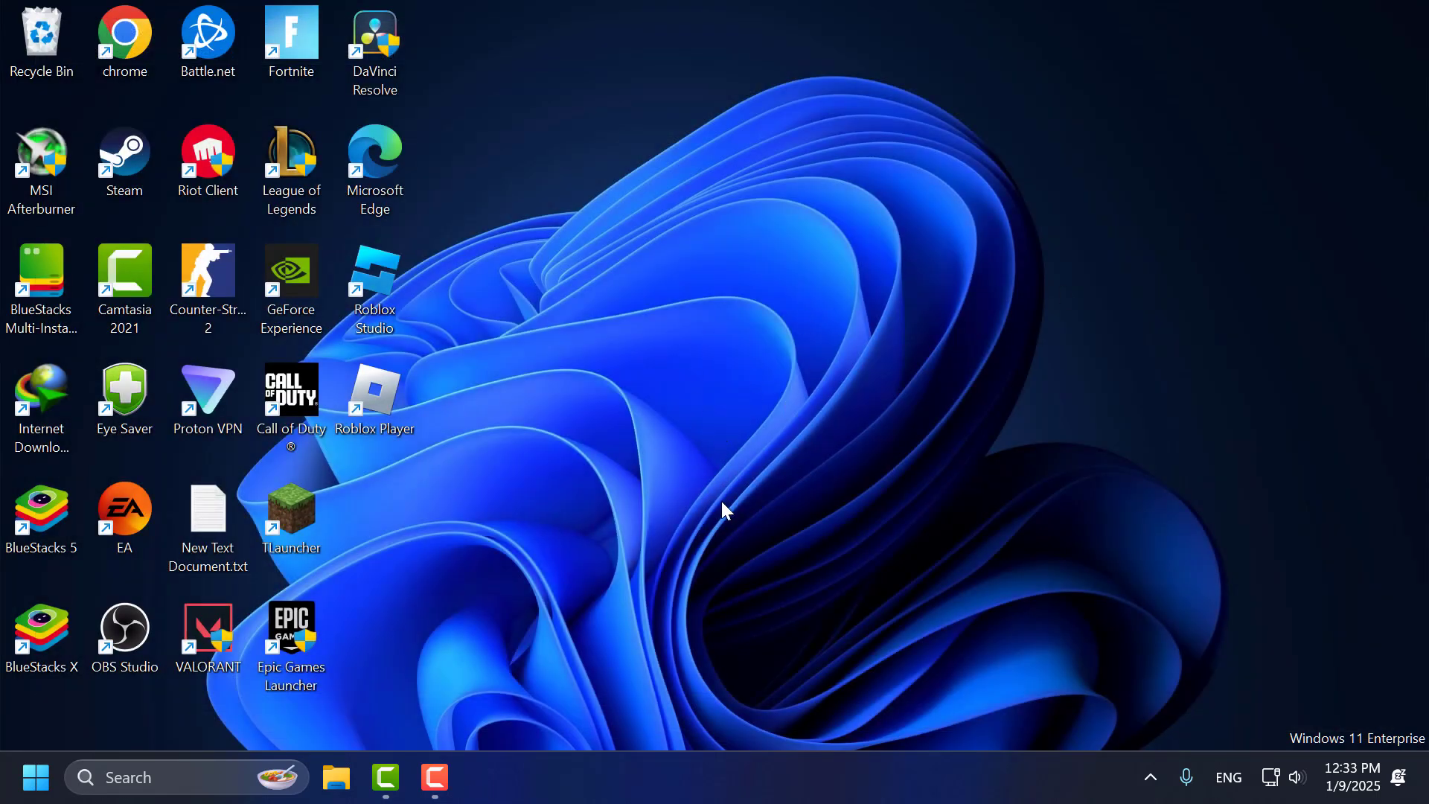
{"action": "mouse_move", "coordinate": [713, 481]}
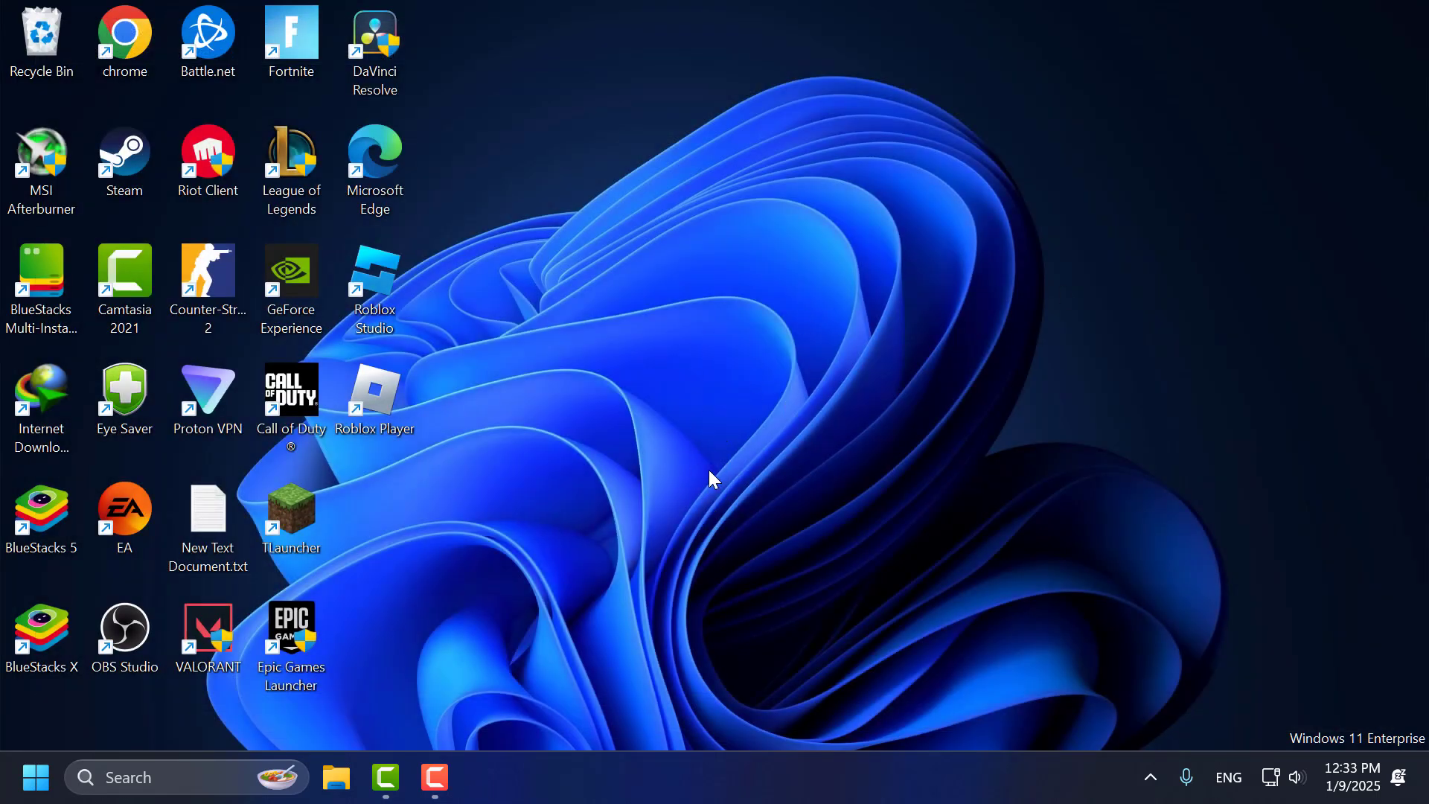